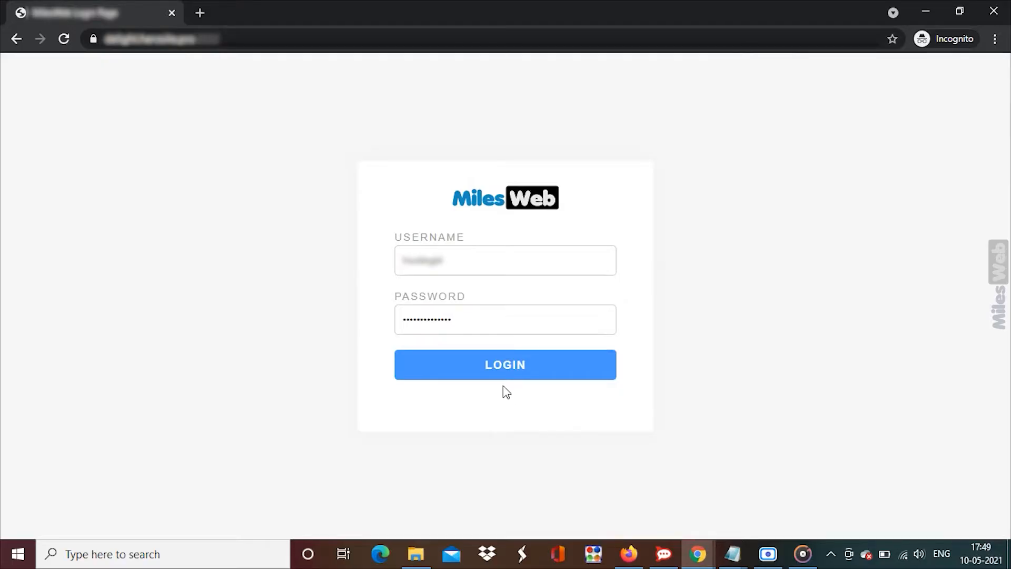
Sign in to the MilesWeb control panel and scroll to the System Info & Files section
{"action": "left_click", "coordinate": [504, 365]}
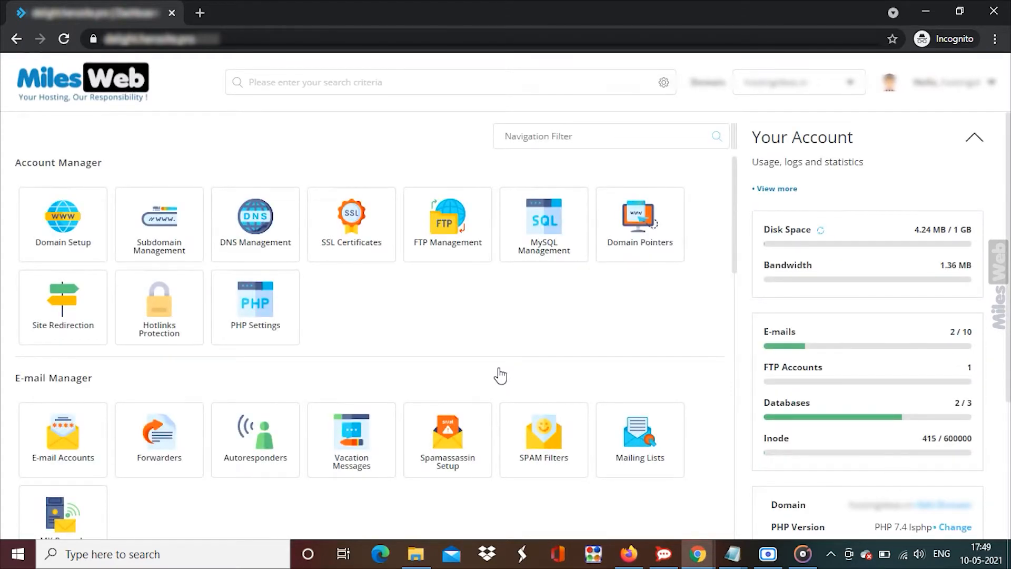
{"action": "scroll", "scroll_direction": "down", "scroll_amount": 3}
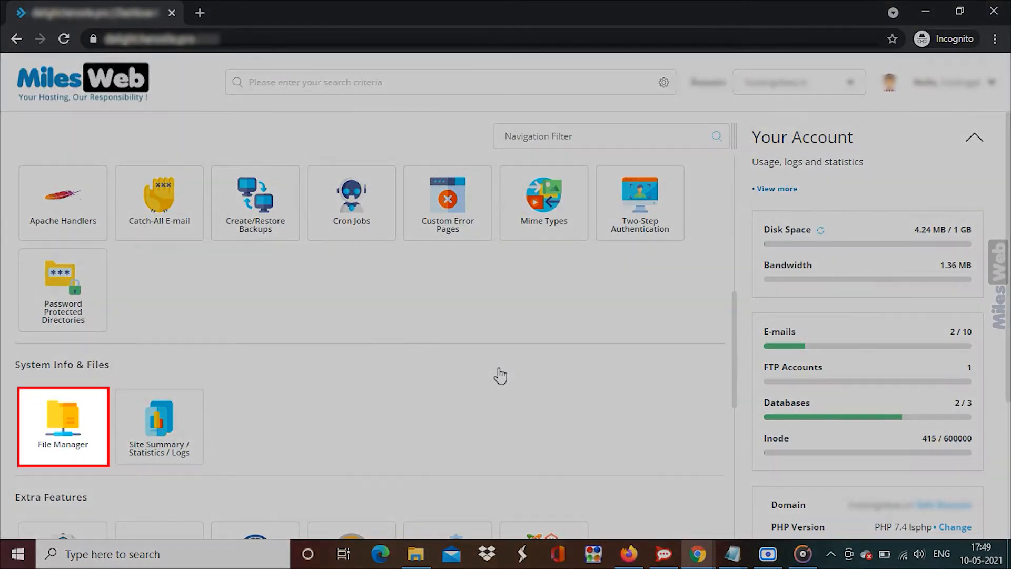
Browse the File Manager into the domain's public_html folder and select Test File.txt
{"action": "left_click", "coordinate": [62, 426]}
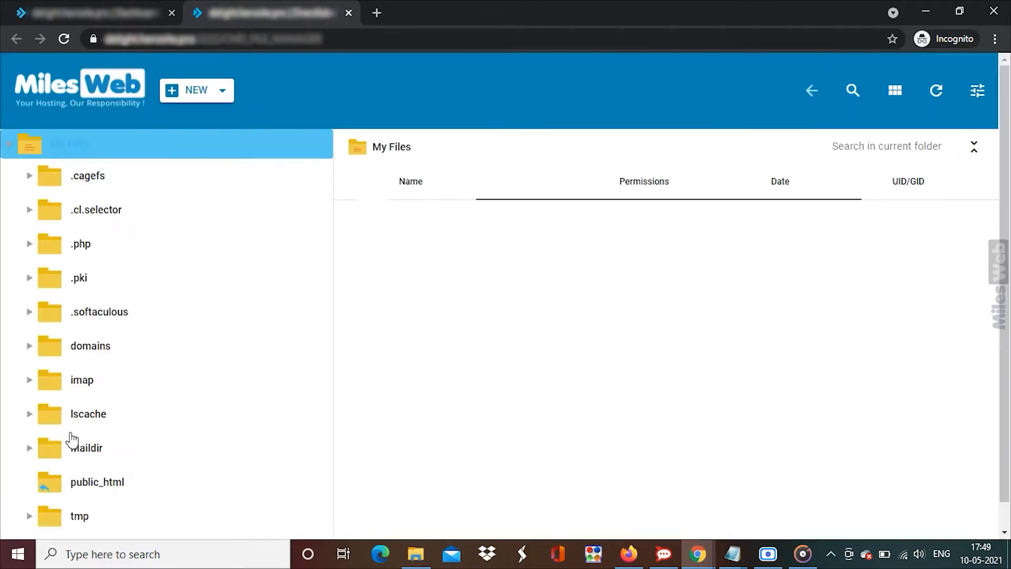
{"action": "left_click", "coordinate": [69, 143]}
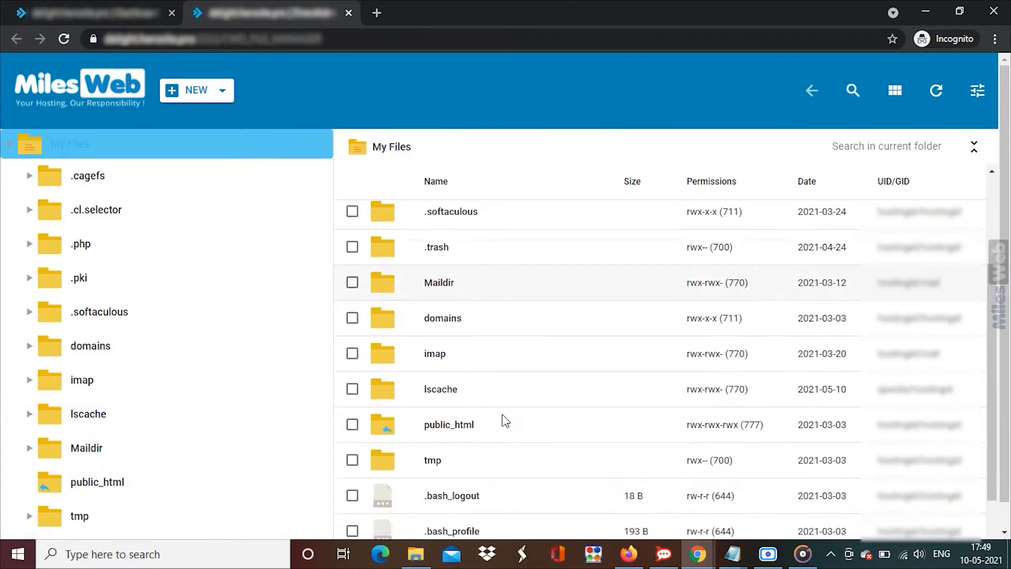
{"action": "double_click", "coordinate": [448, 424]}
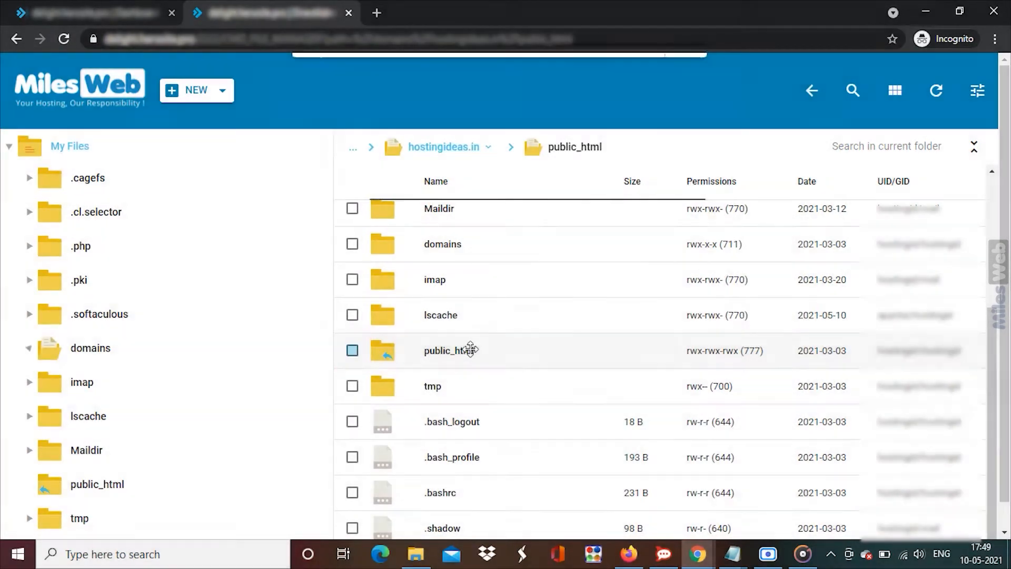
{"action": "double_click", "coordinate": [447, 350]}
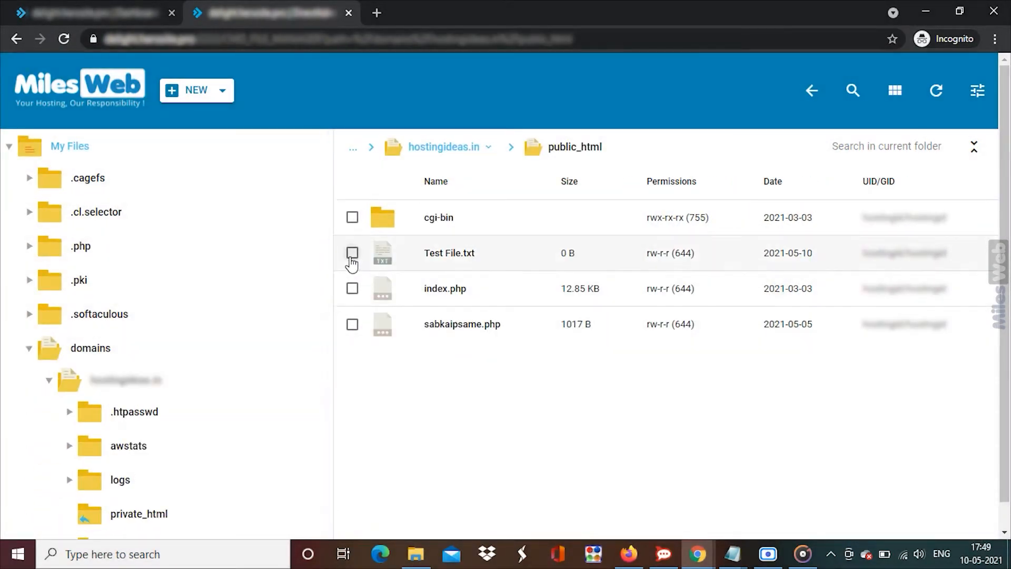
{"action": "left_click", "coordinate": [351, 252]}
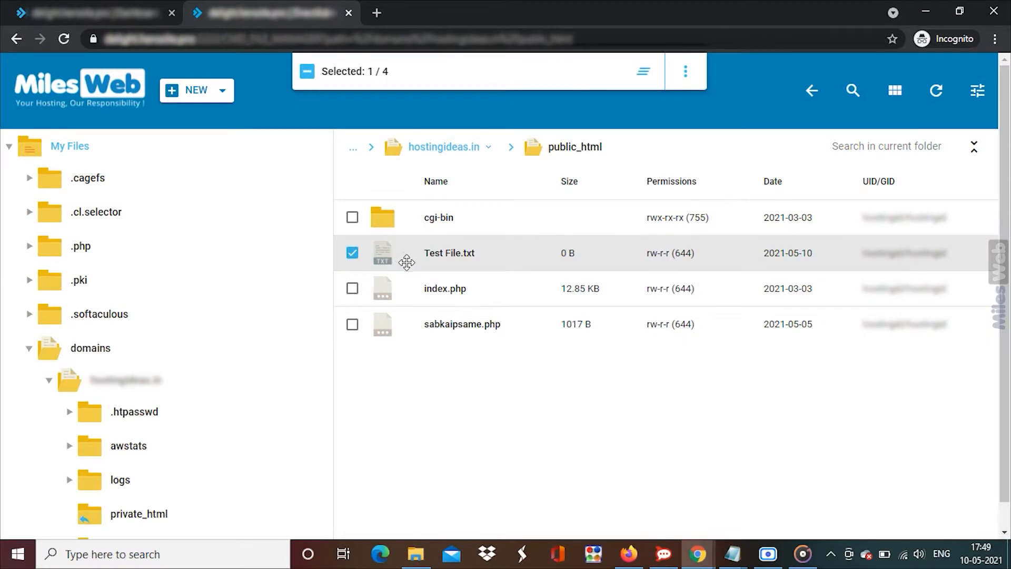
Start removing Test File.txt from its actions menu, then dismiss the Remove File prompt
{"action": "left_click", "coordinate": [684, 70]}
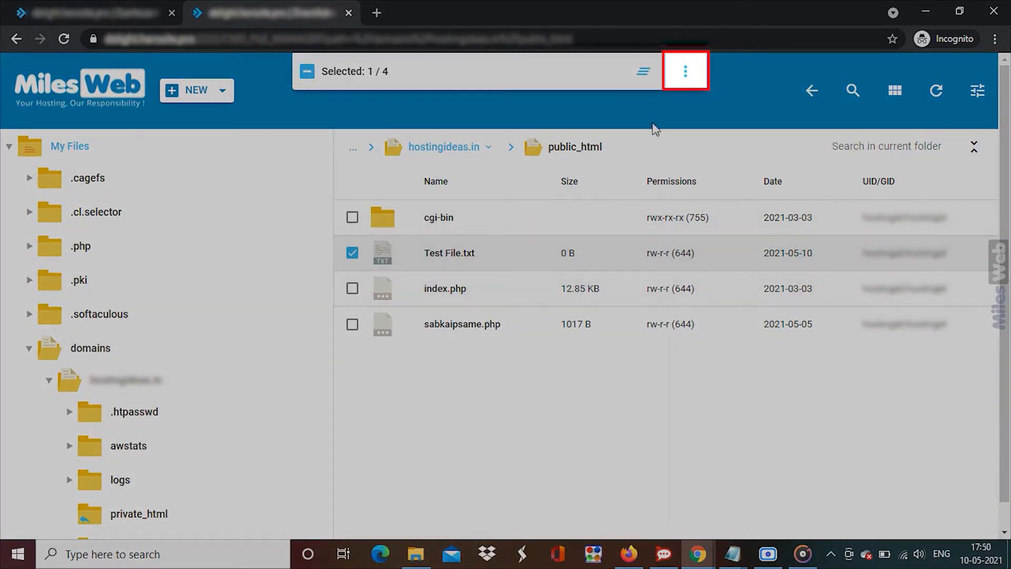
{"action": "left_click", "coordinate": [685, 71]}
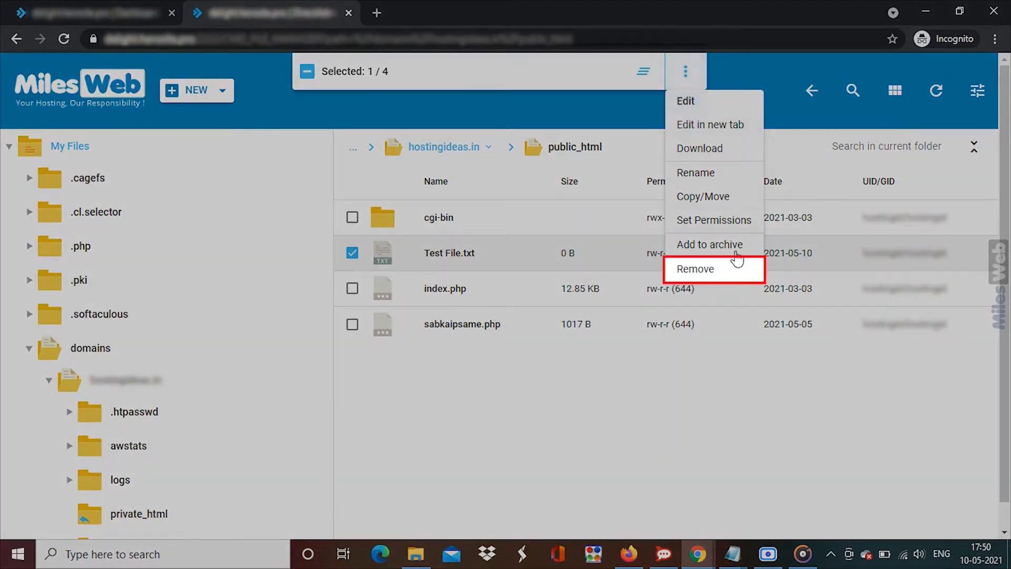
{"action": "left_click", "coordinate": [696, 269]}
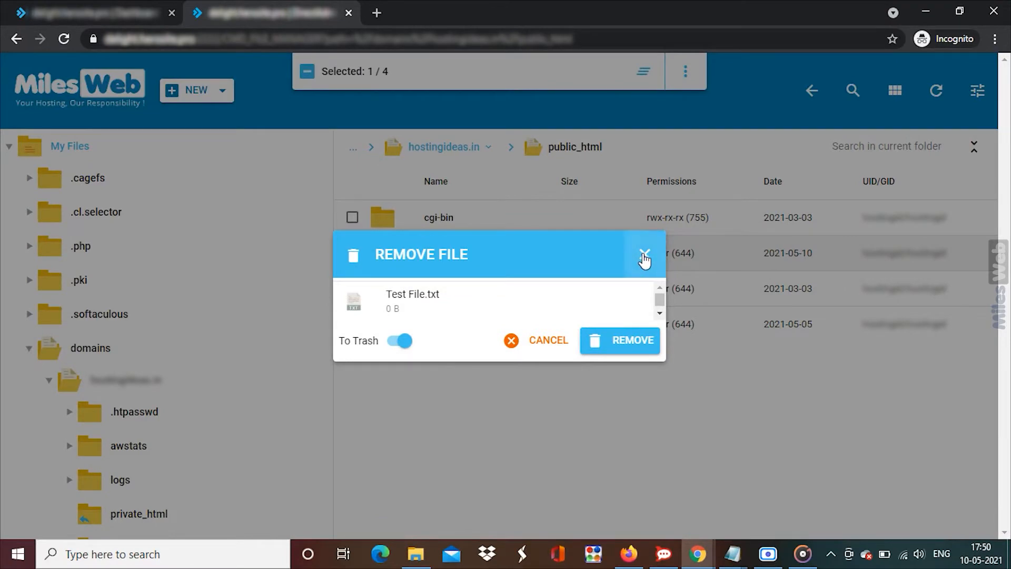
{"action": "left_click", "coordinate": [643, 254]}
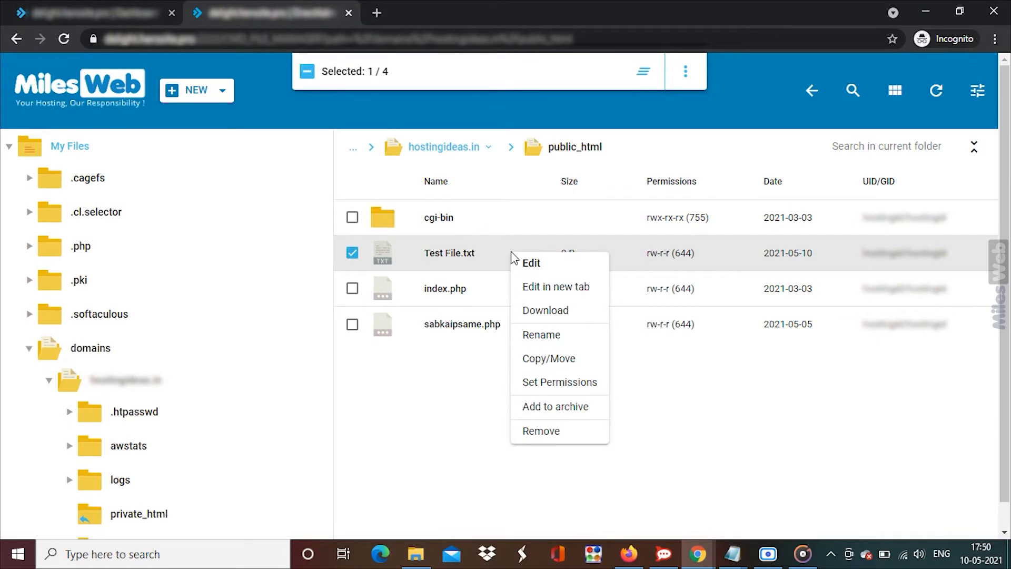
{"action": "mouse_move", "coordinate": [565, 431]}
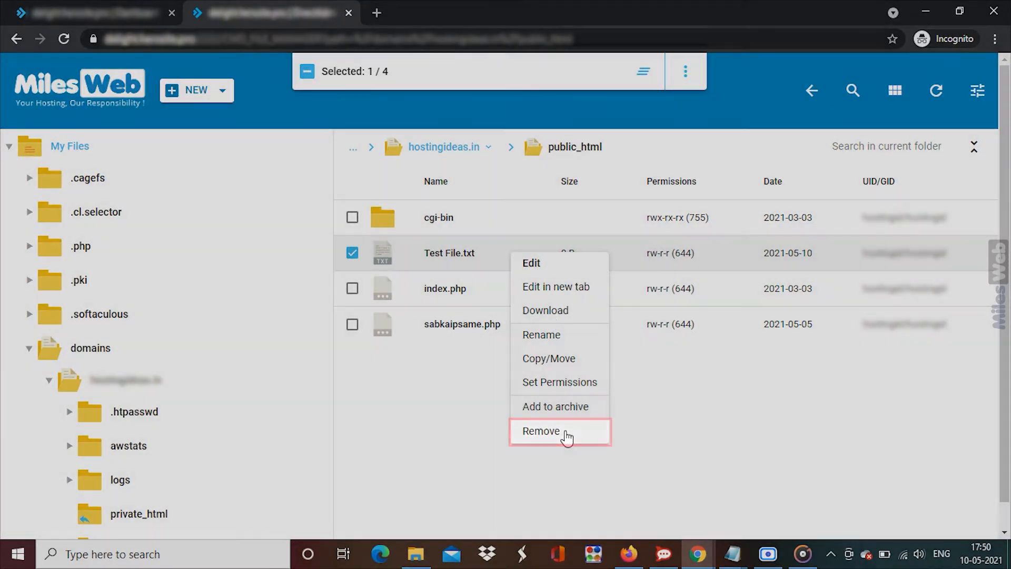
Choose Remove for Test File.txt, showing the confirmation with To Trash enabled
{"action": "left_click", "coordinate": [561, 431]}
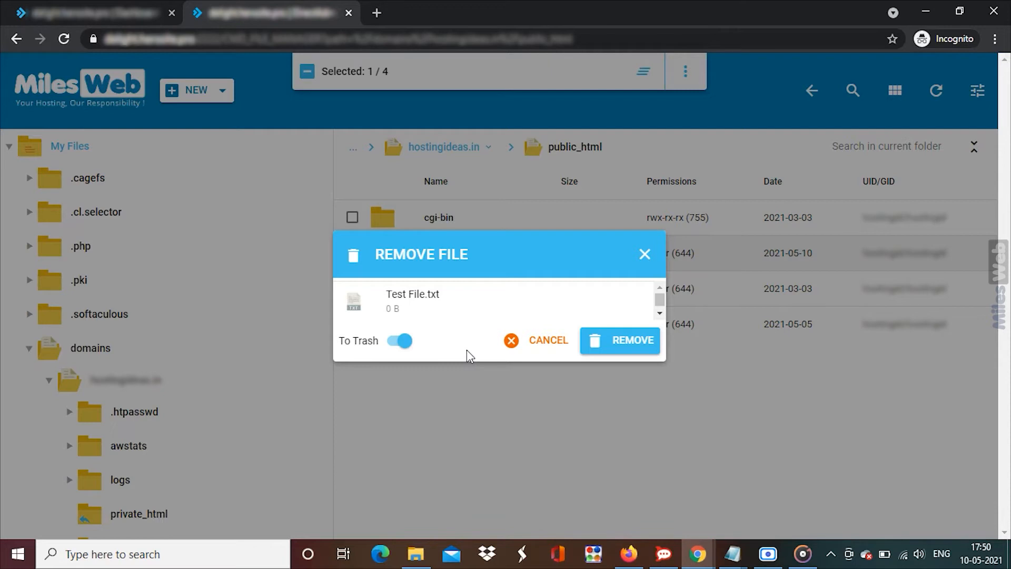
{"action": "mouse_move", "coordinate": [464, 306]}
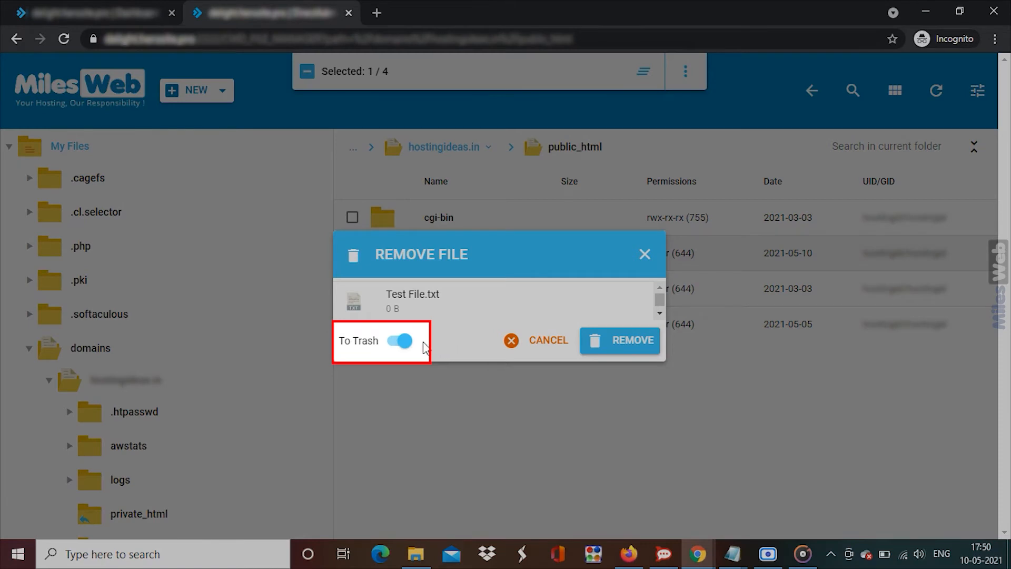
Confirm removal, sending Test File.txt to trash with a '1 file removed' notice
{"action": "left_click", "coordinate": [398, 340]}
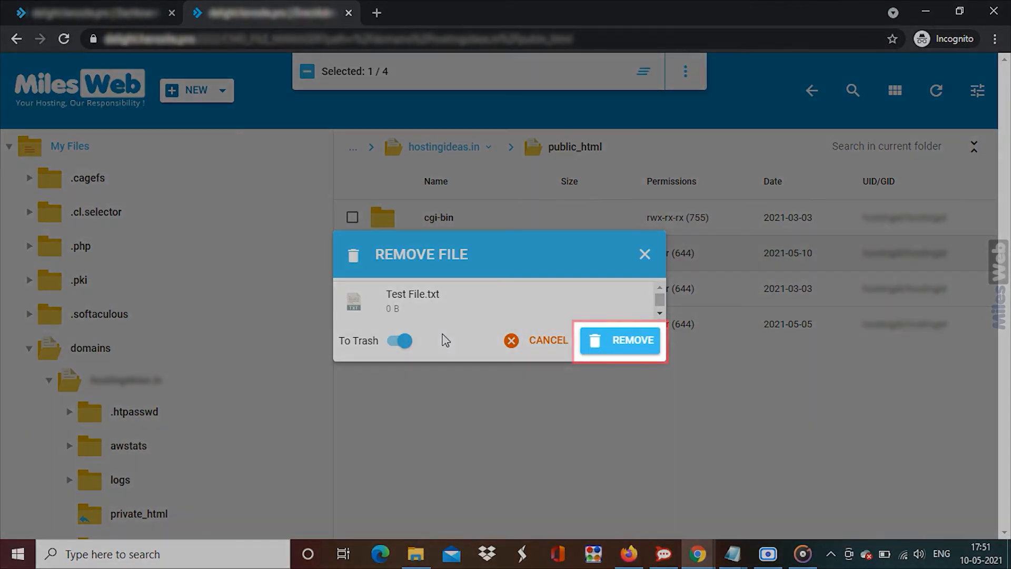
{"action": "left_click", "coordinate": [619, 340]}
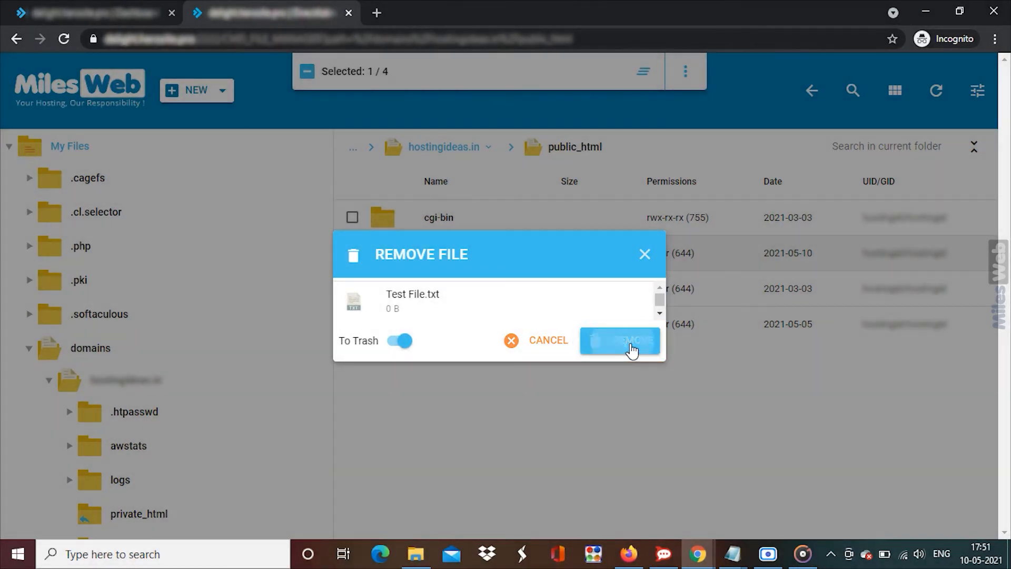
{"action": "left_click", "coordinate": [619, 340]}
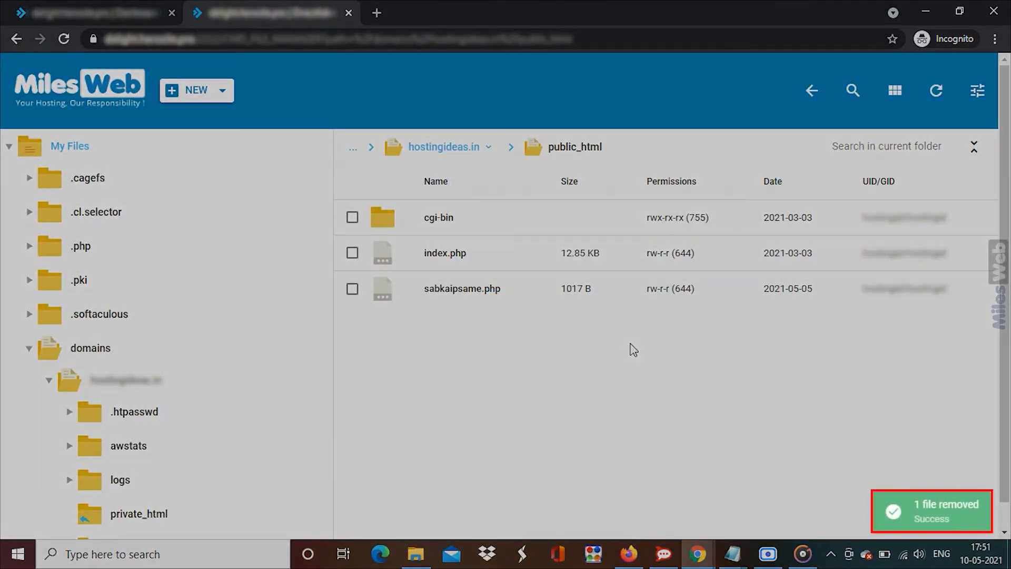